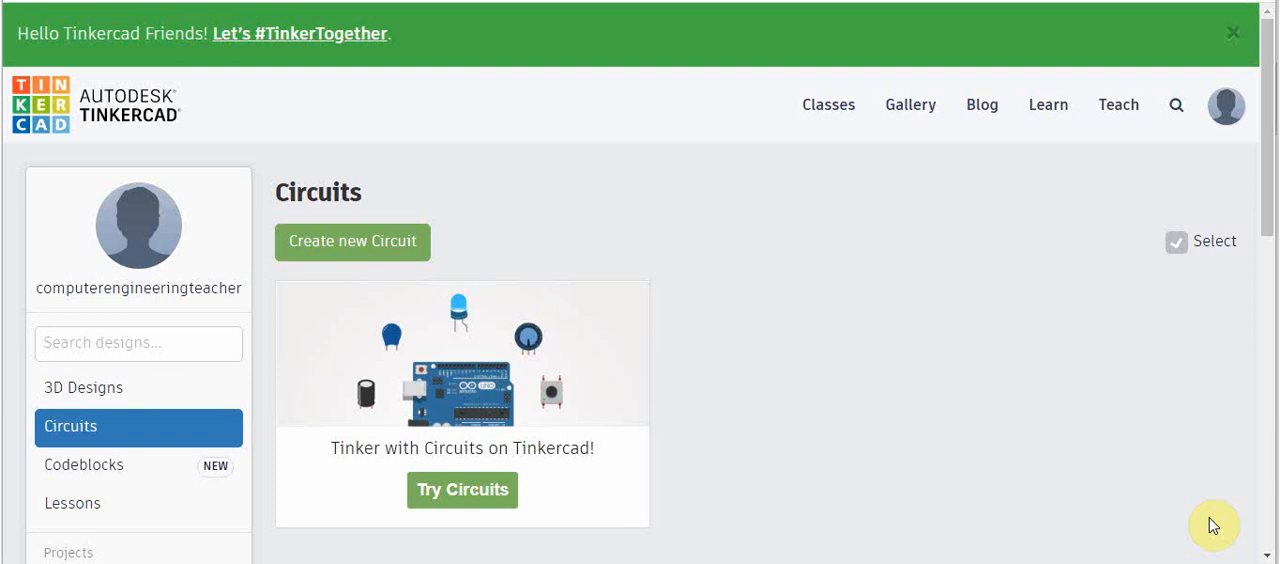
pyautogui.moveTo(813, 507)
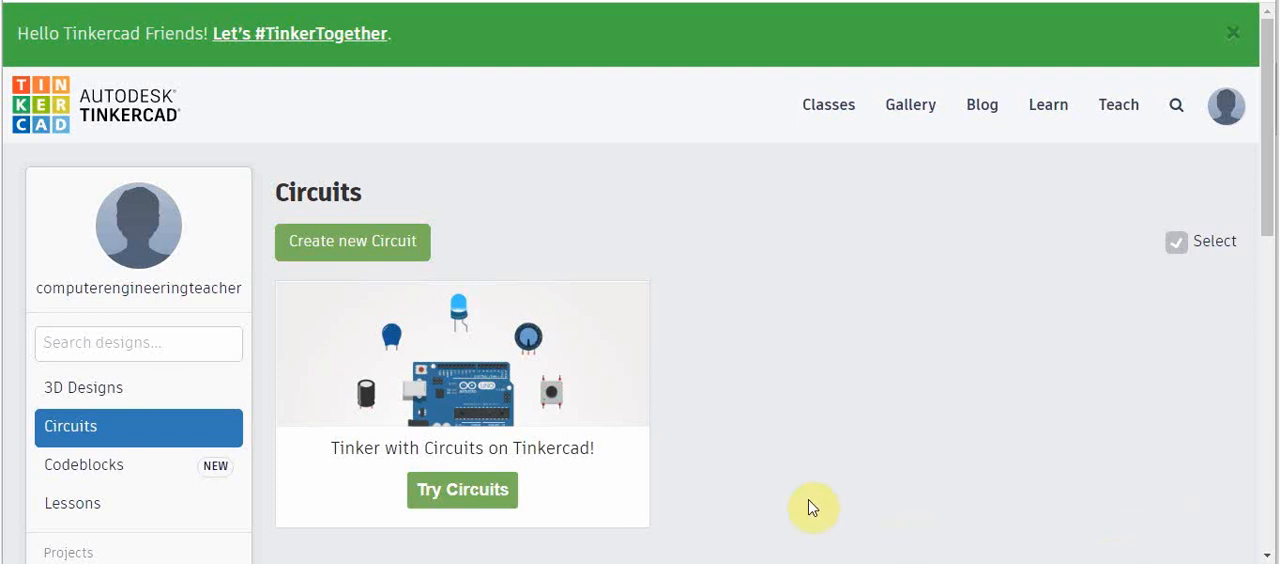
pyautogui.moveTo(800, 503)
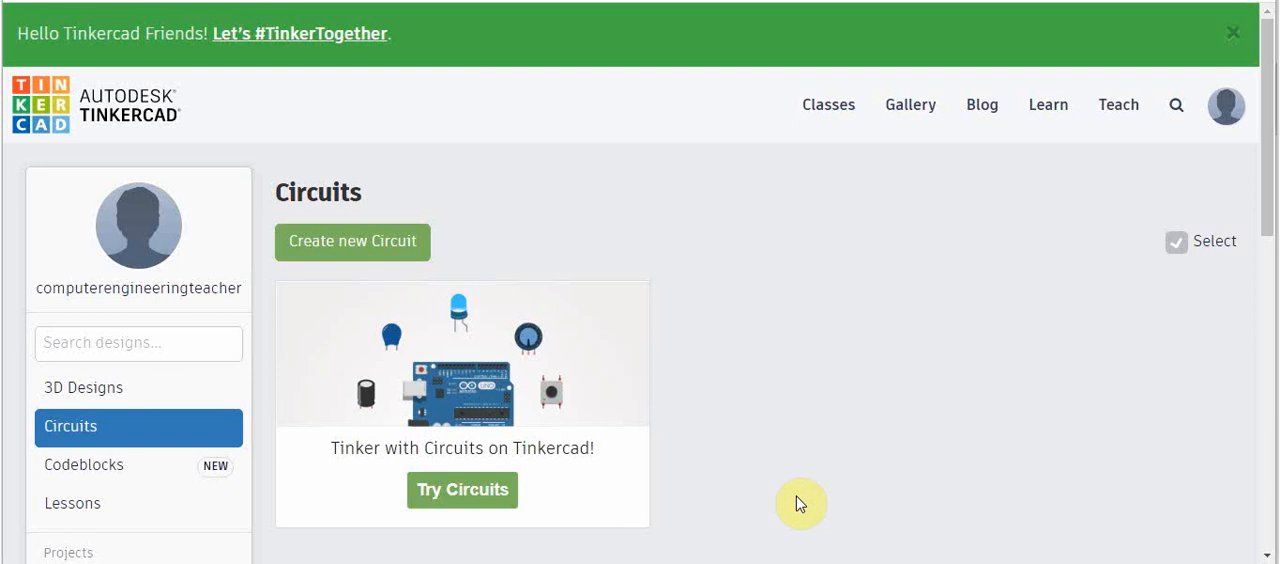
pyautogui.moveTo(70, 426)
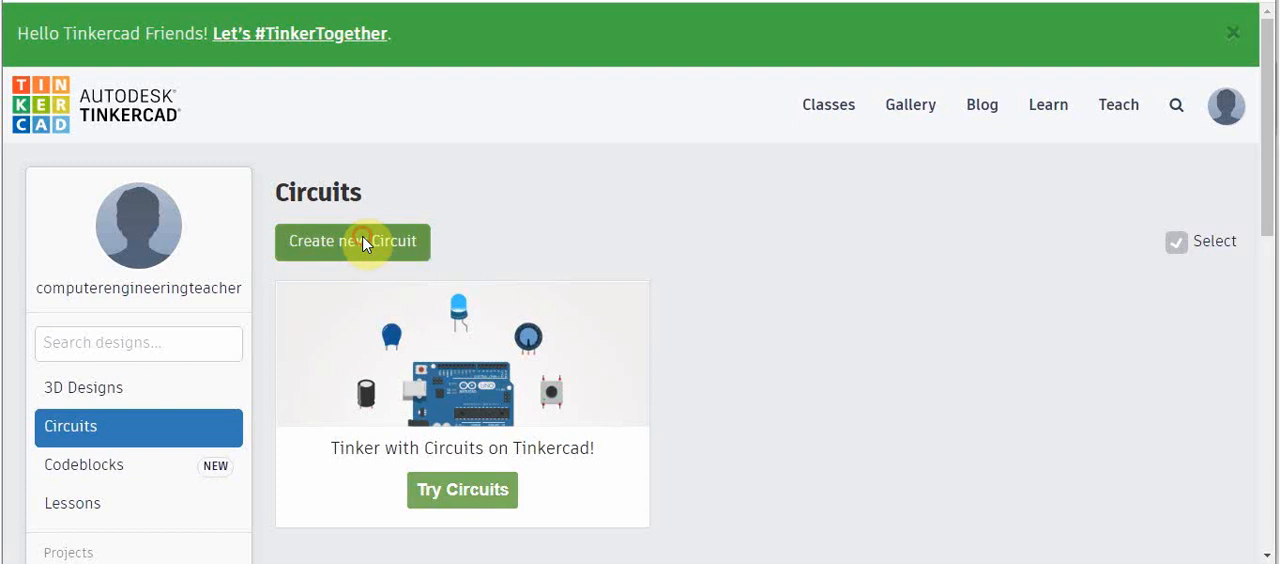
# Step: Create a new empty circuit and rename it 'Video 1'
pyautogui.click(352, 242)
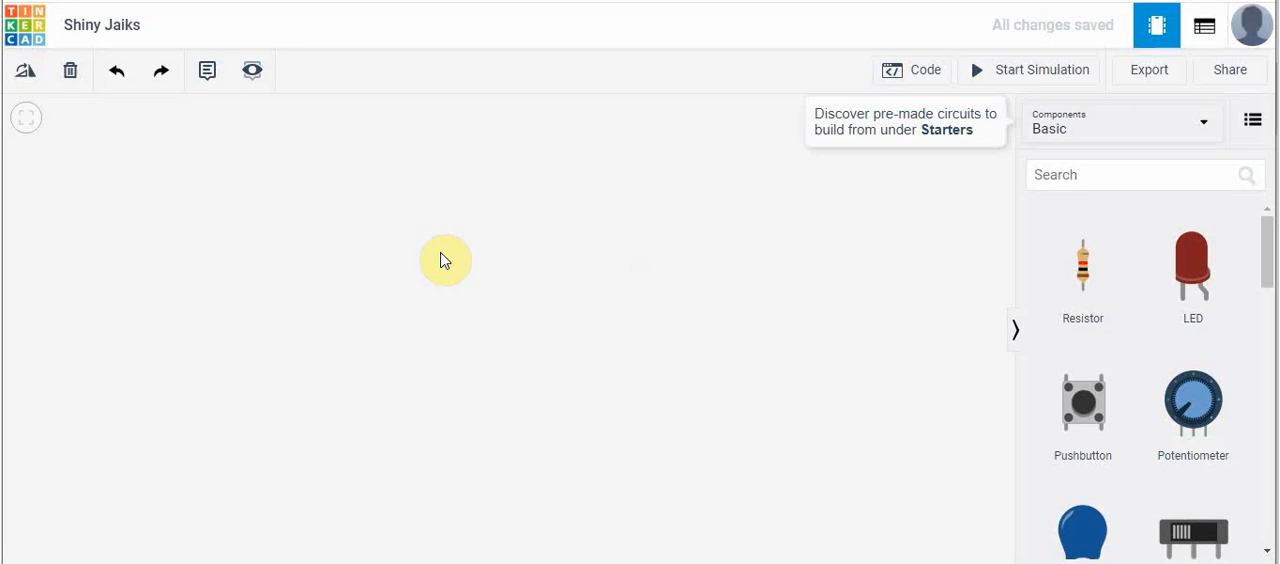
pyautogui.moveTo(227, 143)
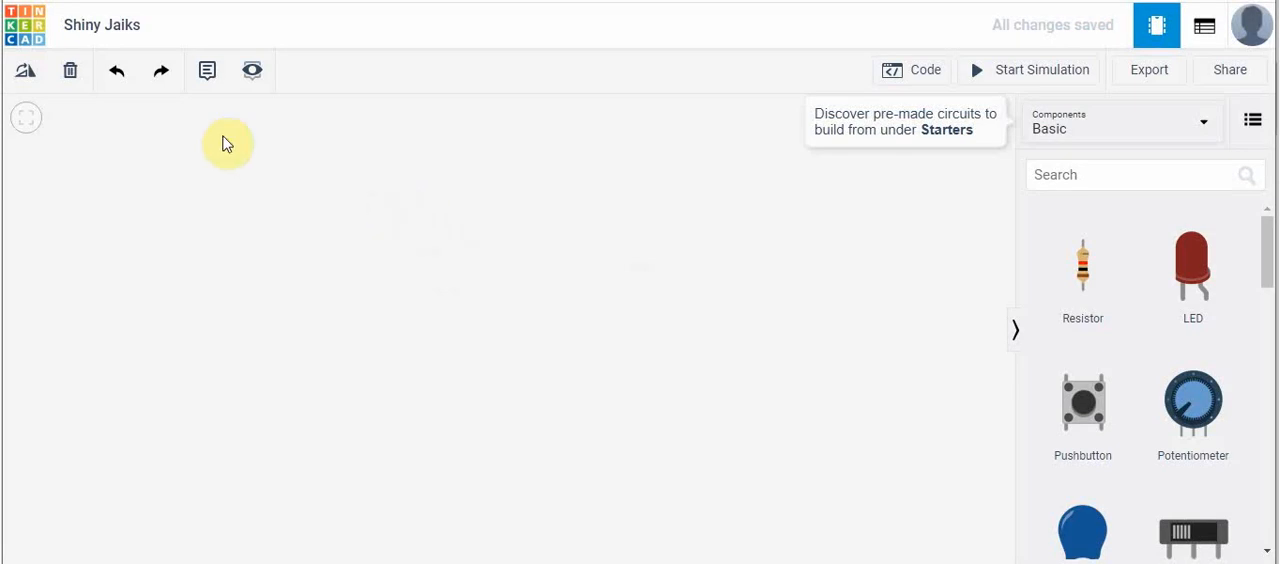
pyautogui.moveTo(101, 24)
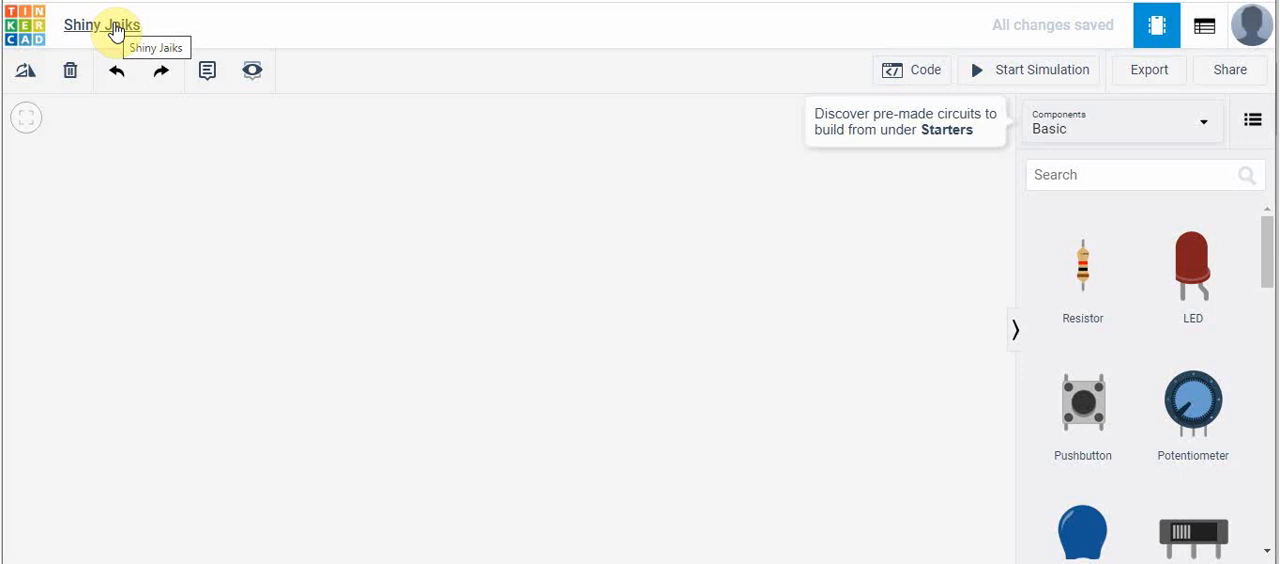
pyautogui.click(101, 24)
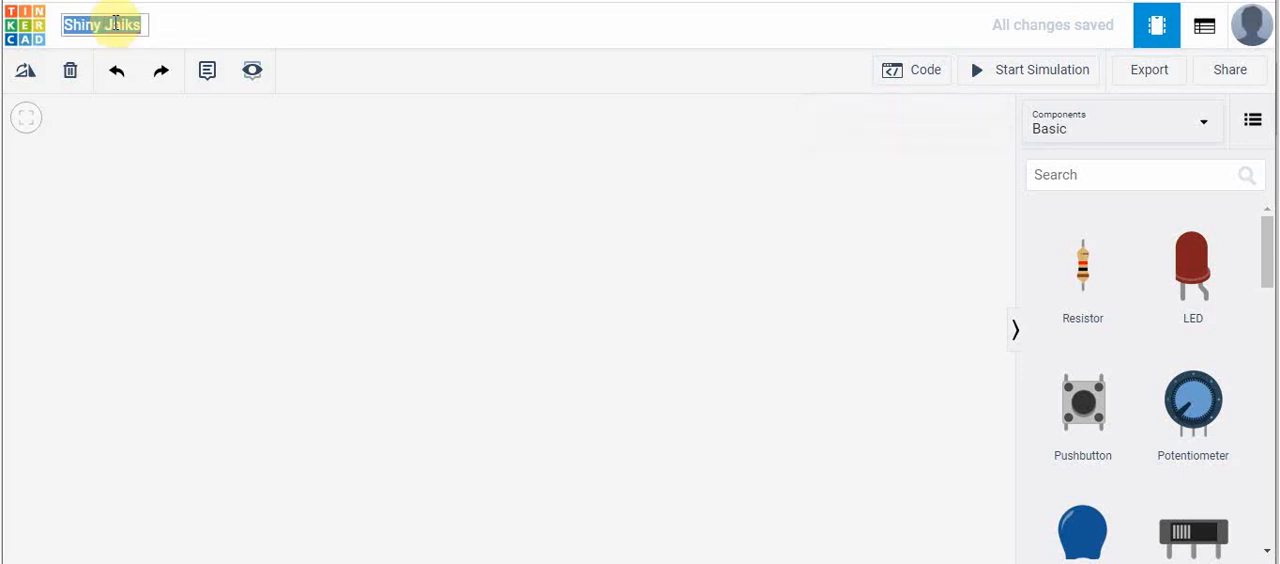
pyautogui.write('Video 1')
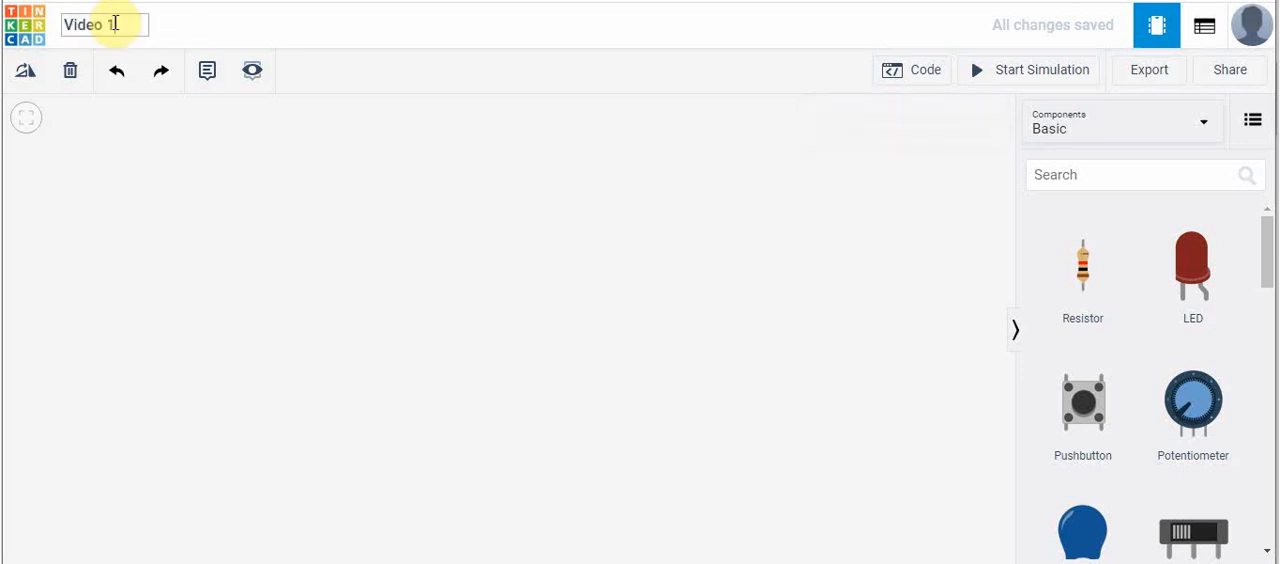
pyautogui.moveTo(447, 263)
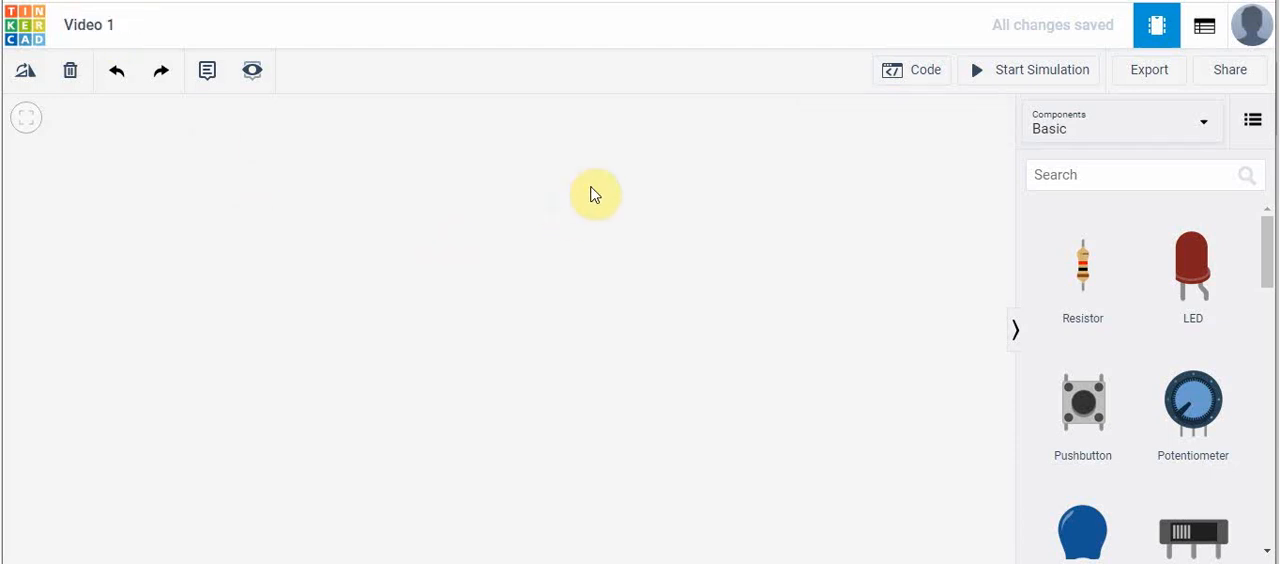
pyautogui.moveTo(545, 330)
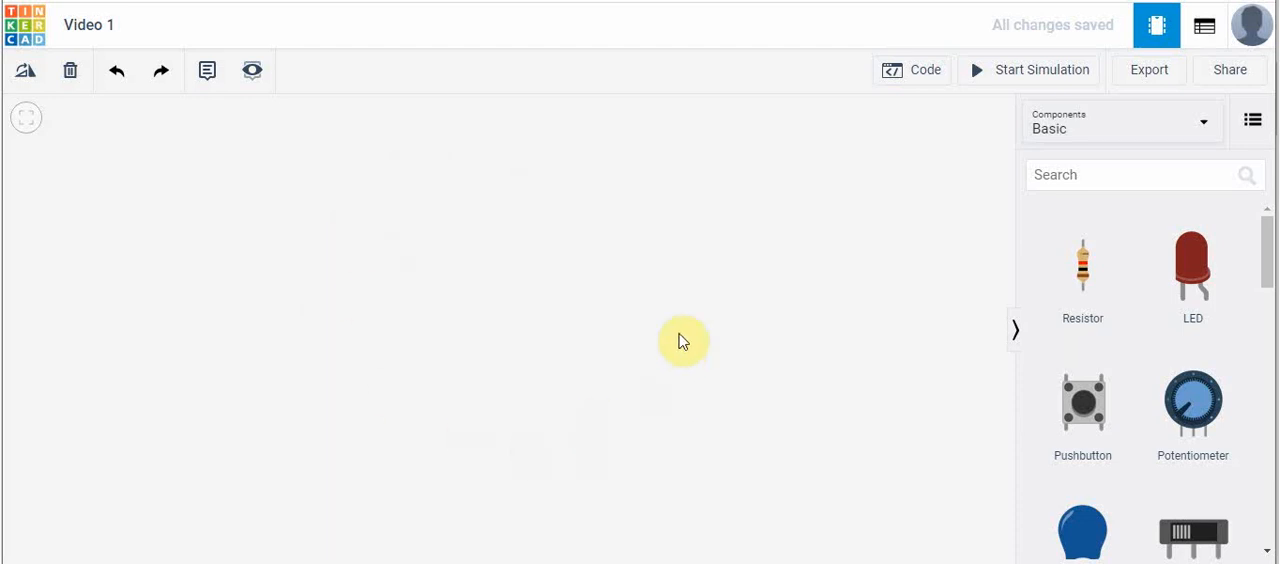
pyautogui.moveTo(512, 422)
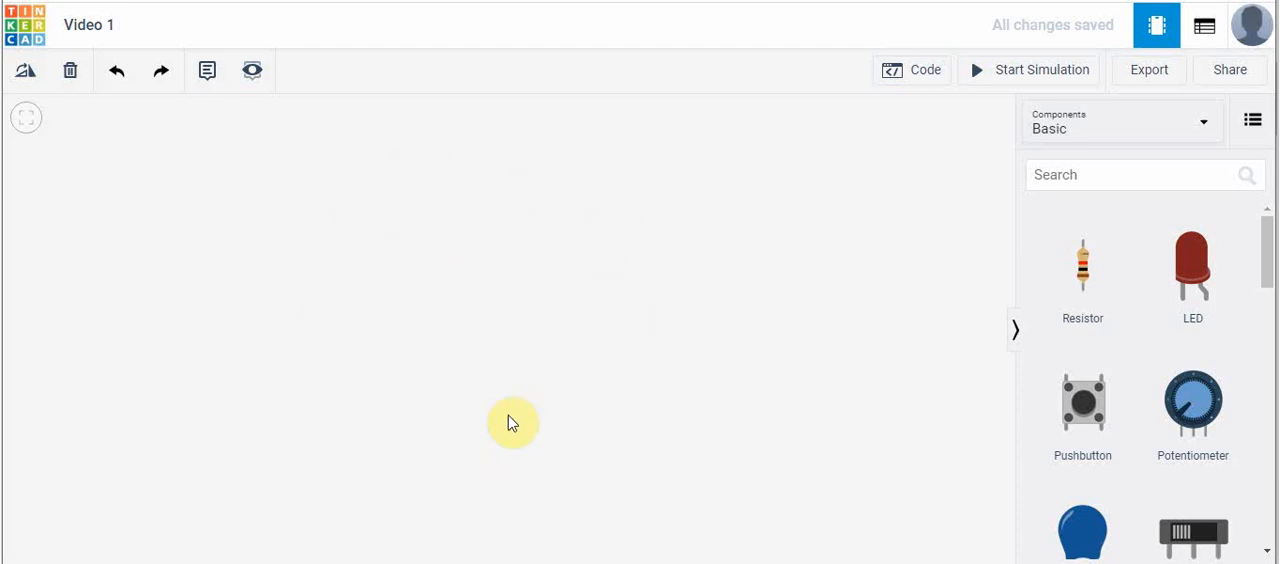
pyautogui.moveTo(512, 421)
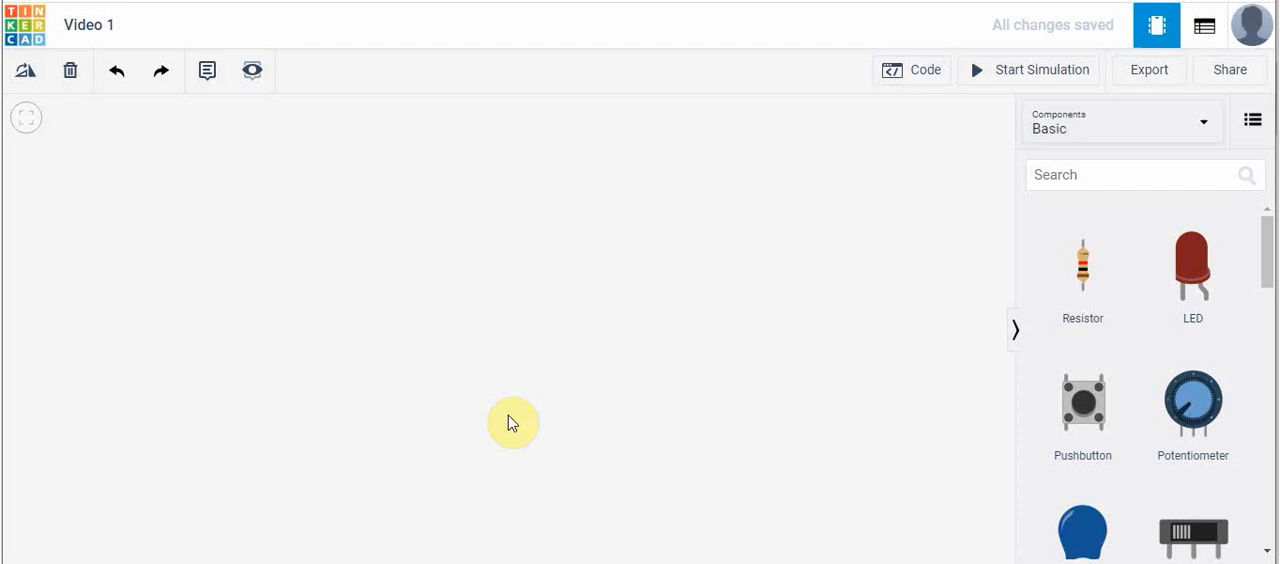
pyautogui.moveTo(920, 281)
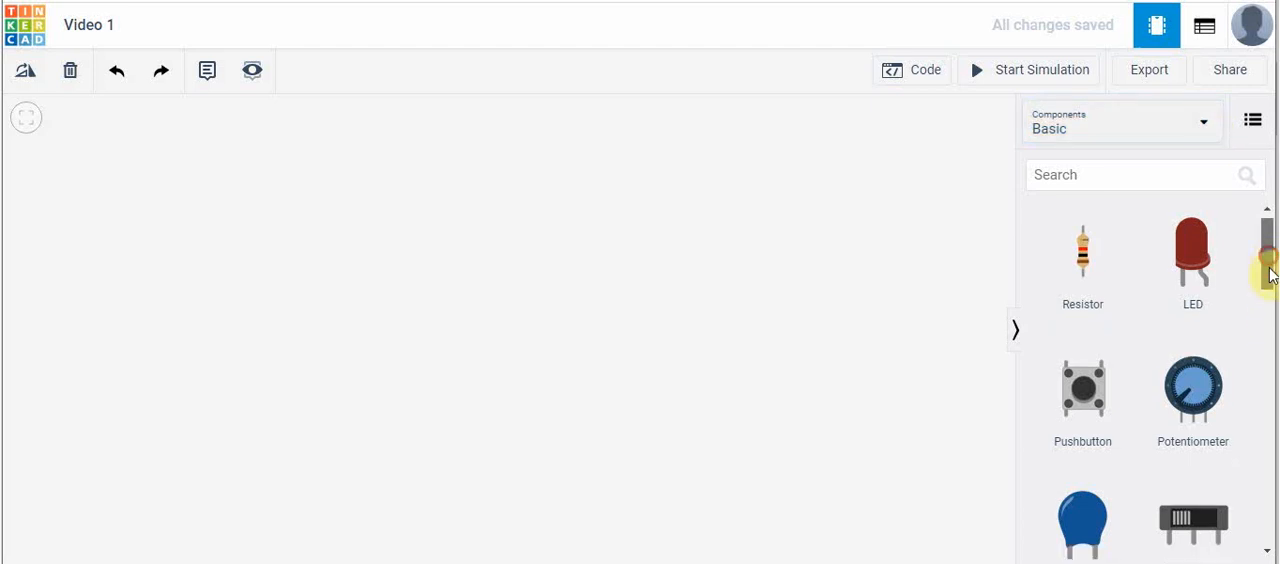
# Step: Browse the Basic components list down to Breadboard Small
pyautogui.scroll(-3)
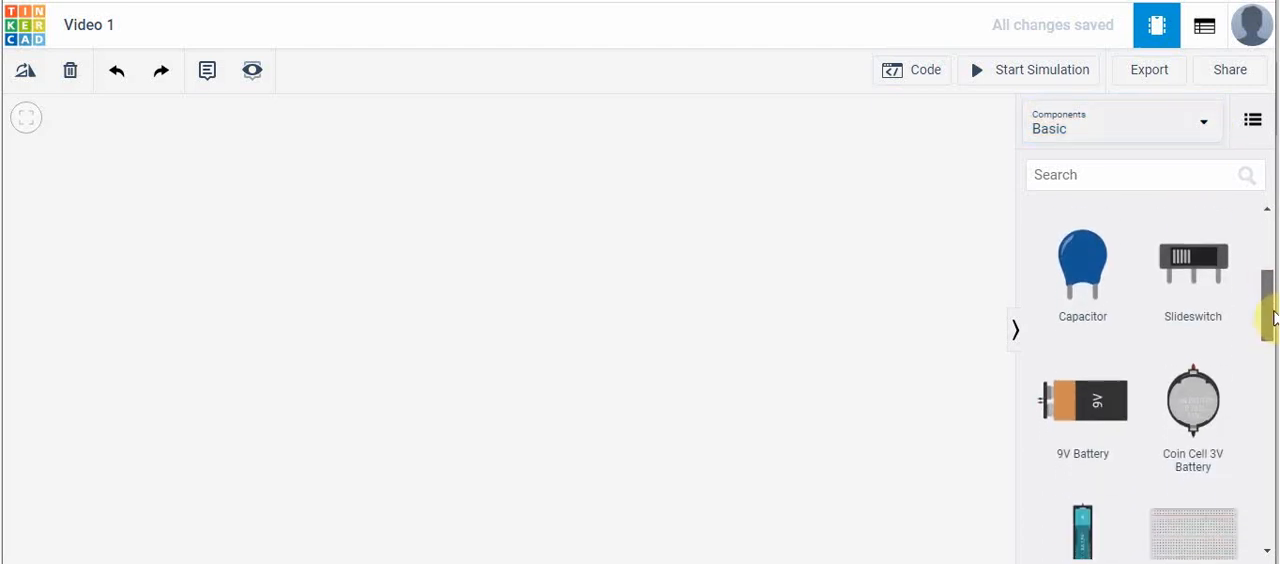
pyautogui.scroll(-3)
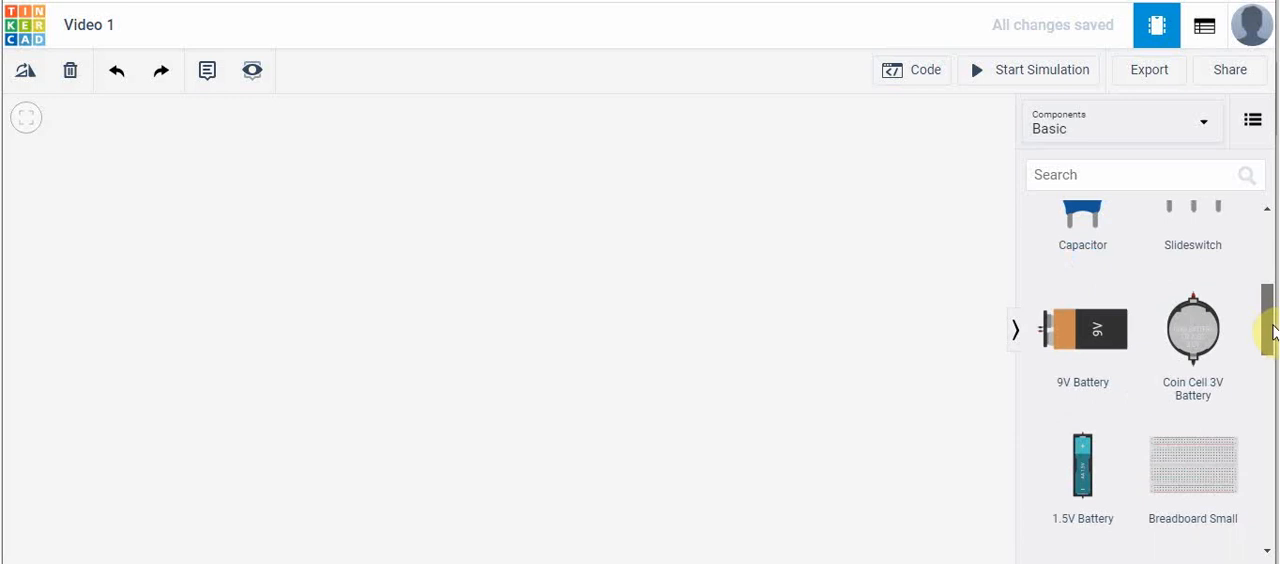
pyautogui.scroll(-3)
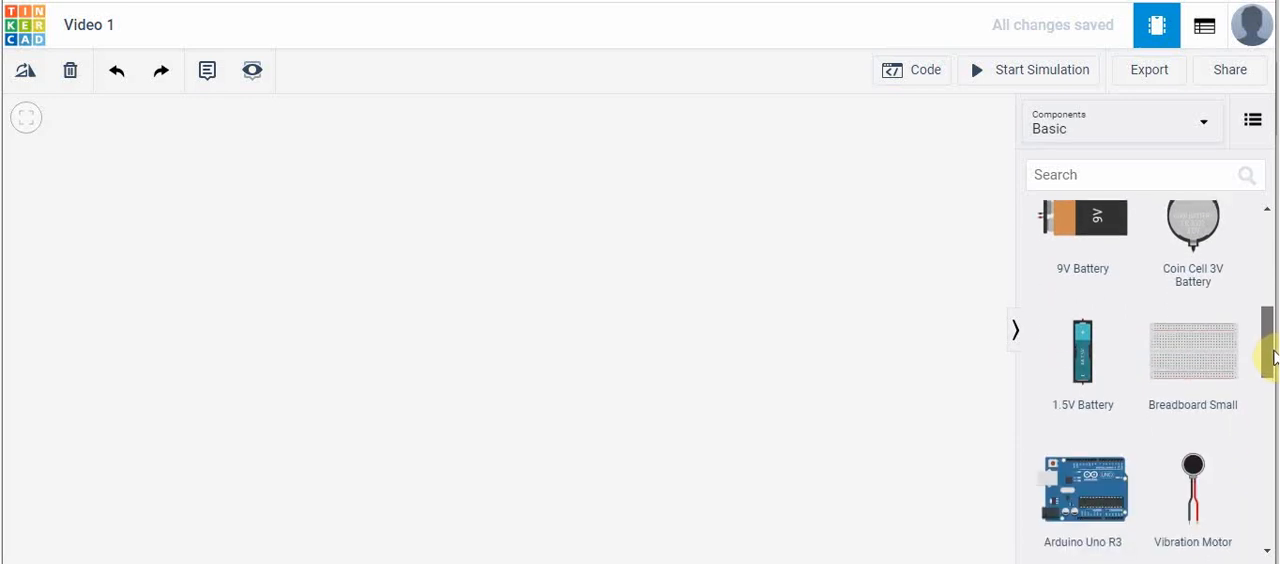
pyautogui.scroll(-3)
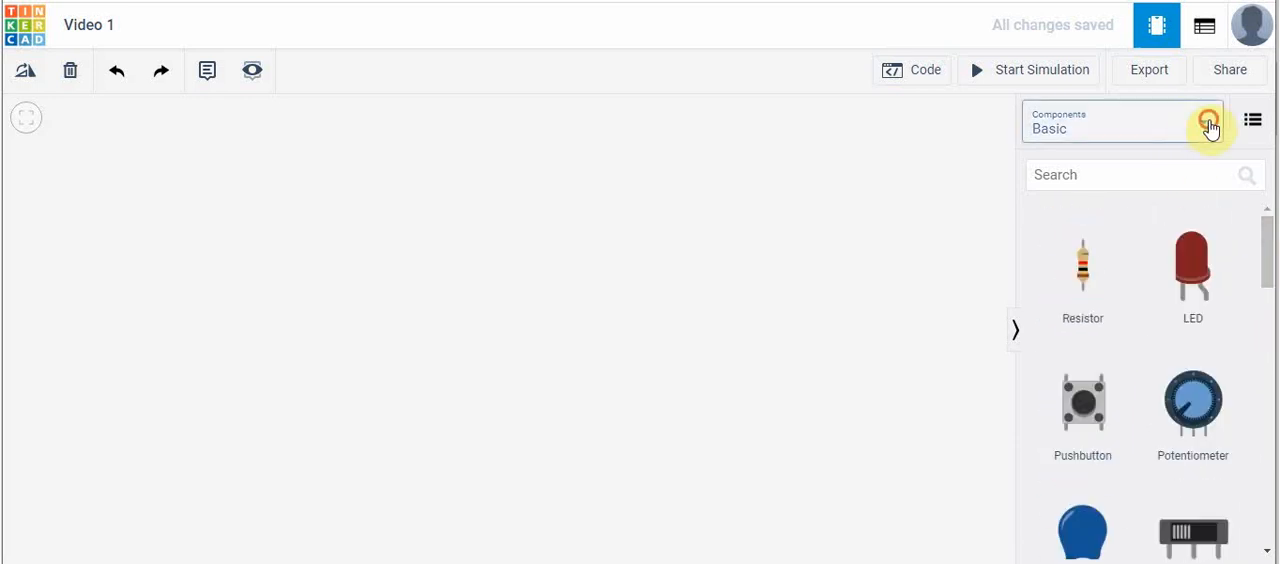
pyautogui.click(1120, 122)
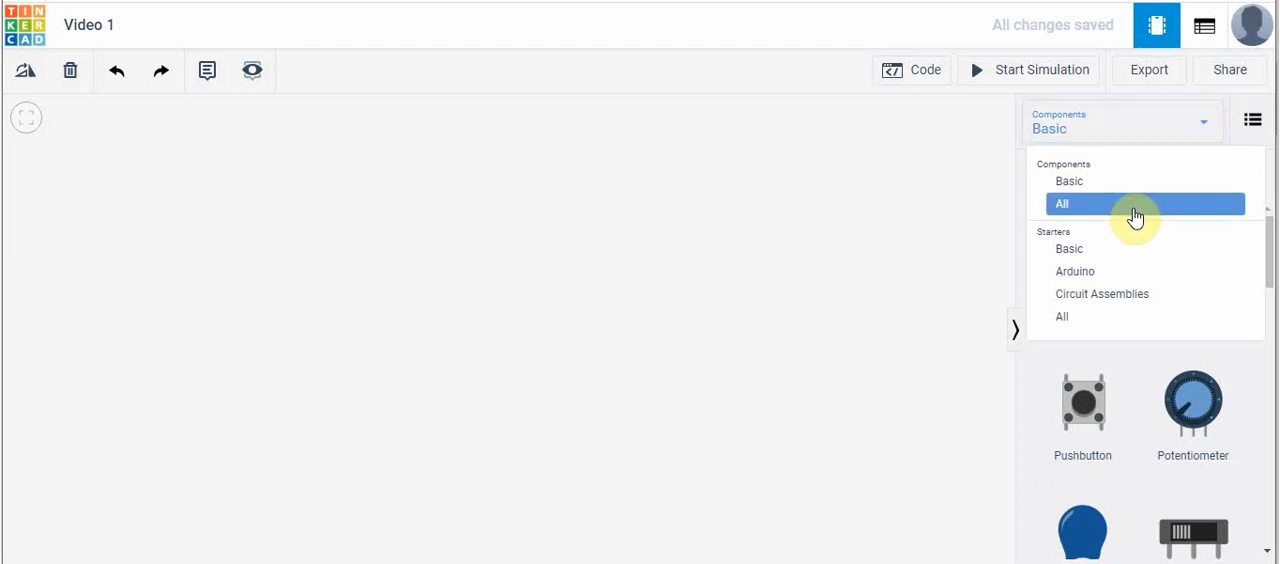
pyautogui.moveTo(1138, 228)
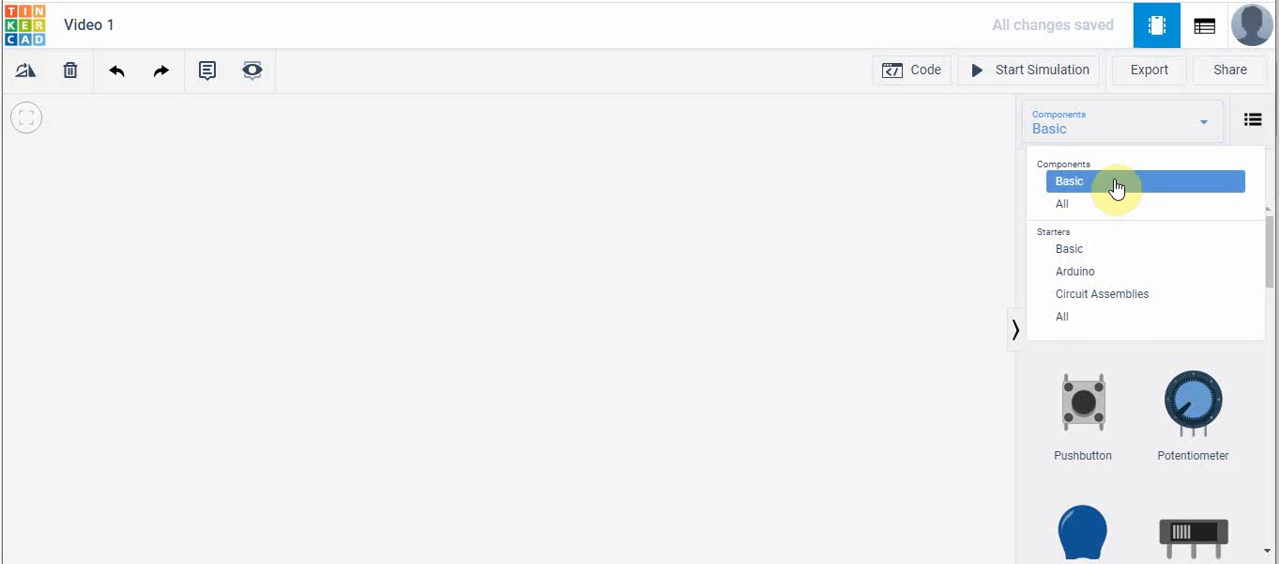
pyautogui.click(1069, 181)
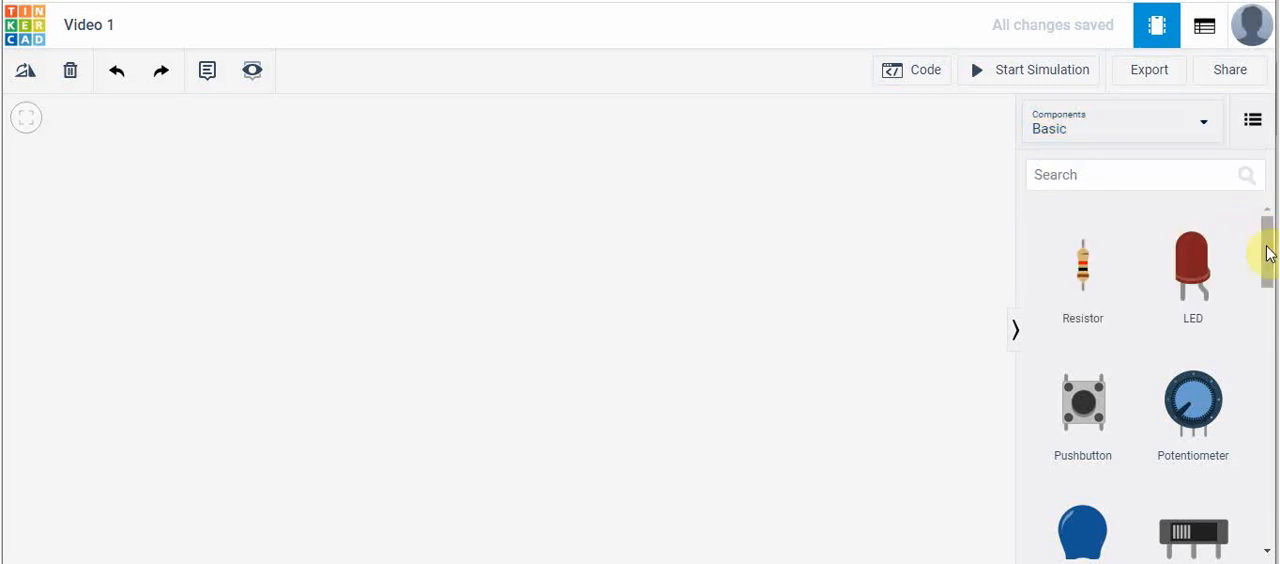
pyautogui.scroll(-3)
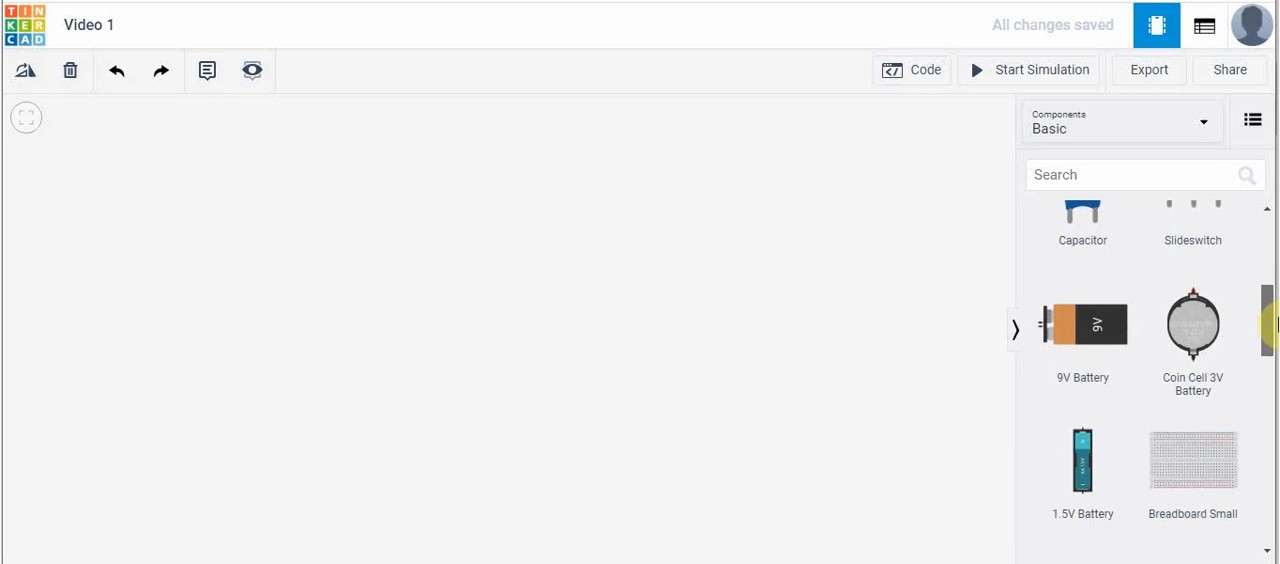
pyautogui.scroll(-3)
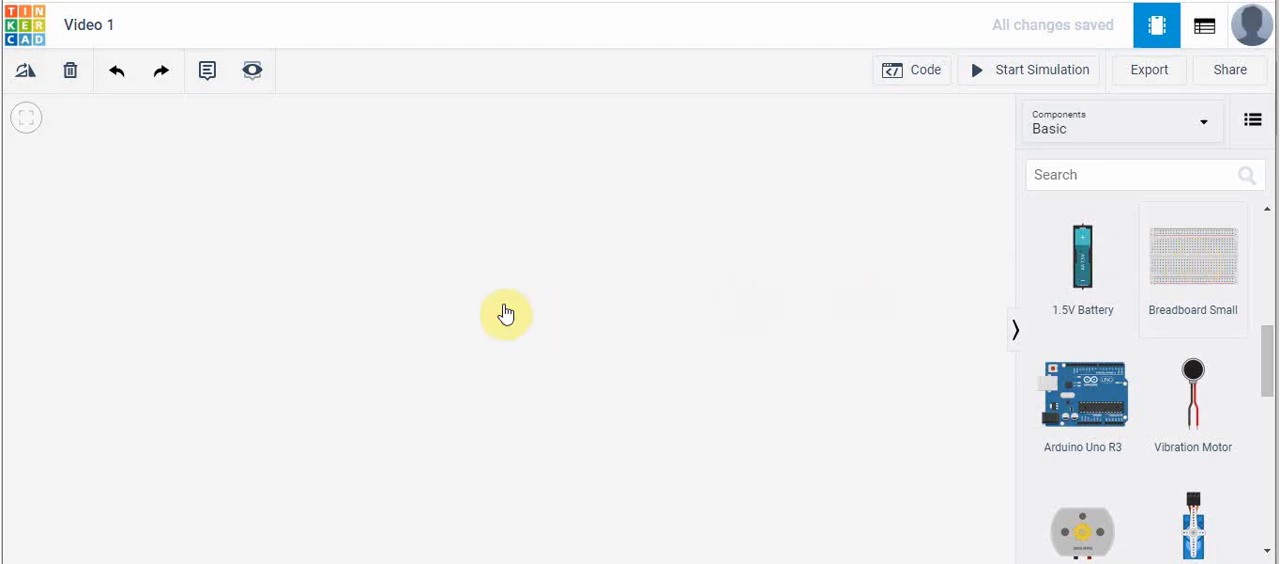
# Step: Drop a Breadboard Small on the workplane and rotate it to vertical
pyautogui.moveTo(1192, 255); pyautogui.dragTo(502, 303)
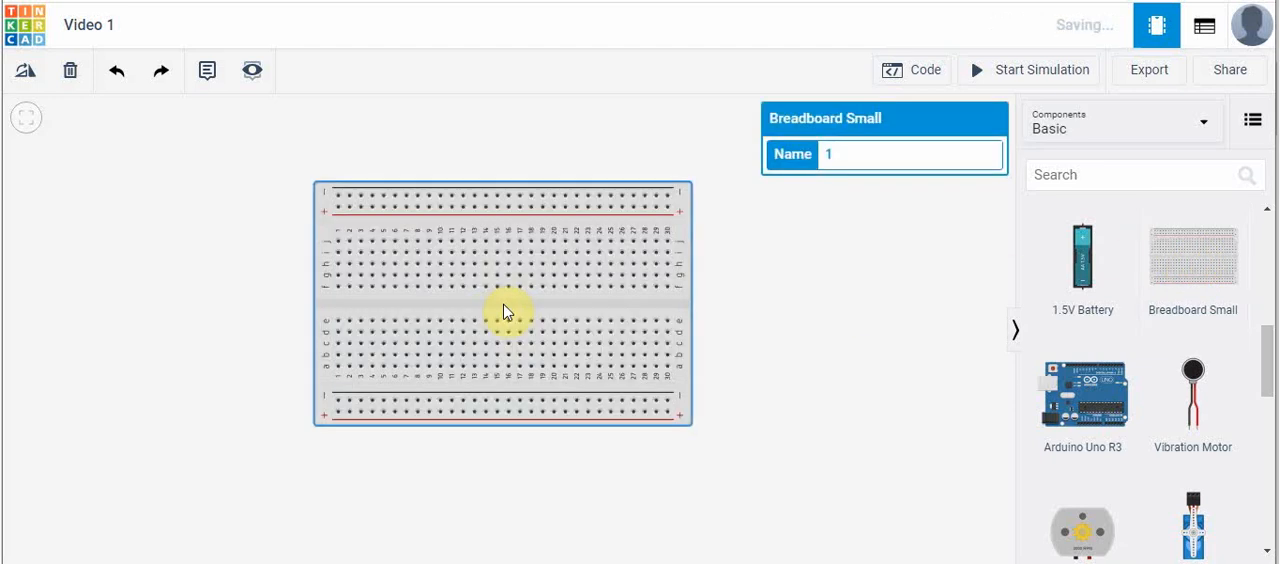
pyautogui.moveTo(610, 168)
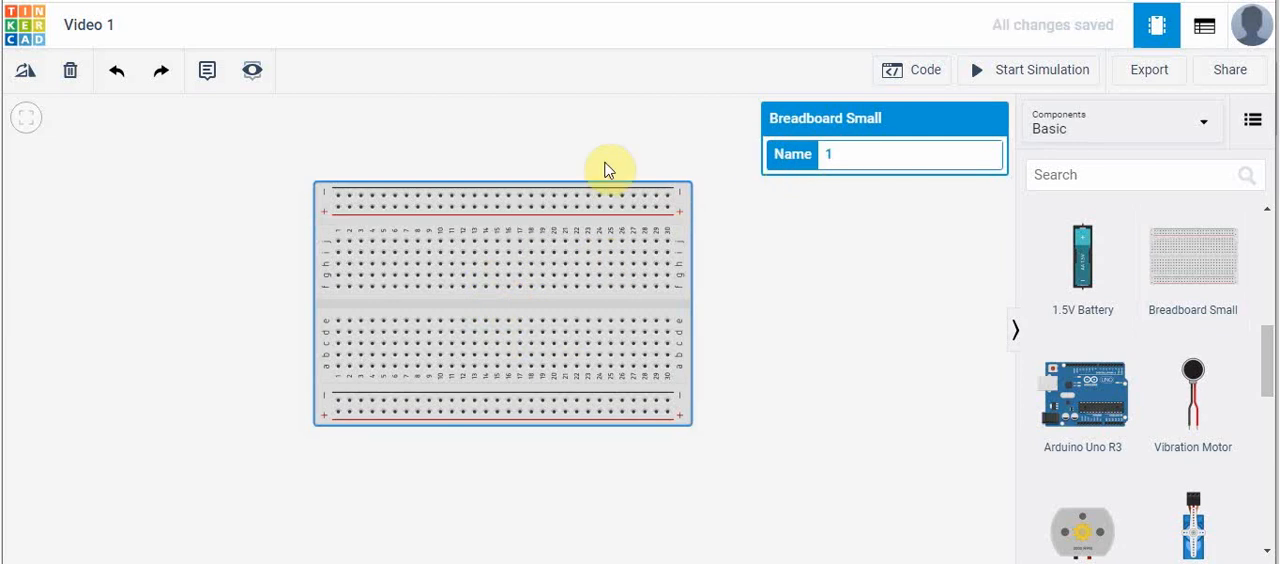
pyautogui.moveTo(586, 172)
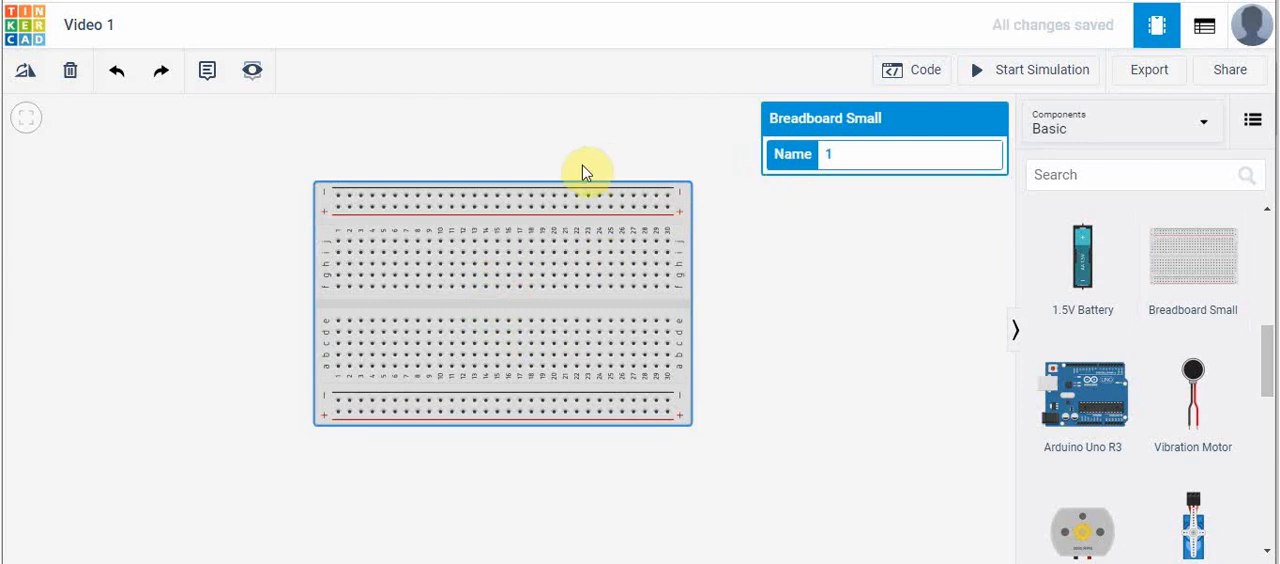
pyautogui.moveTo(587, 170); pyautogui.dragTo(600, 200)
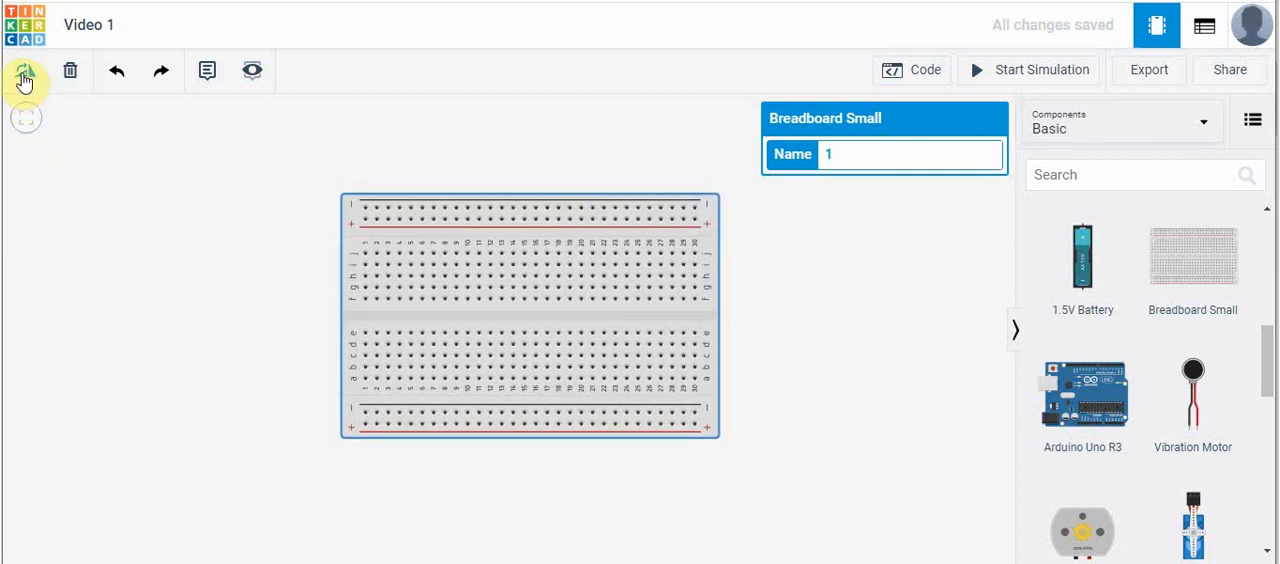
pyautogui.click(25, 78)
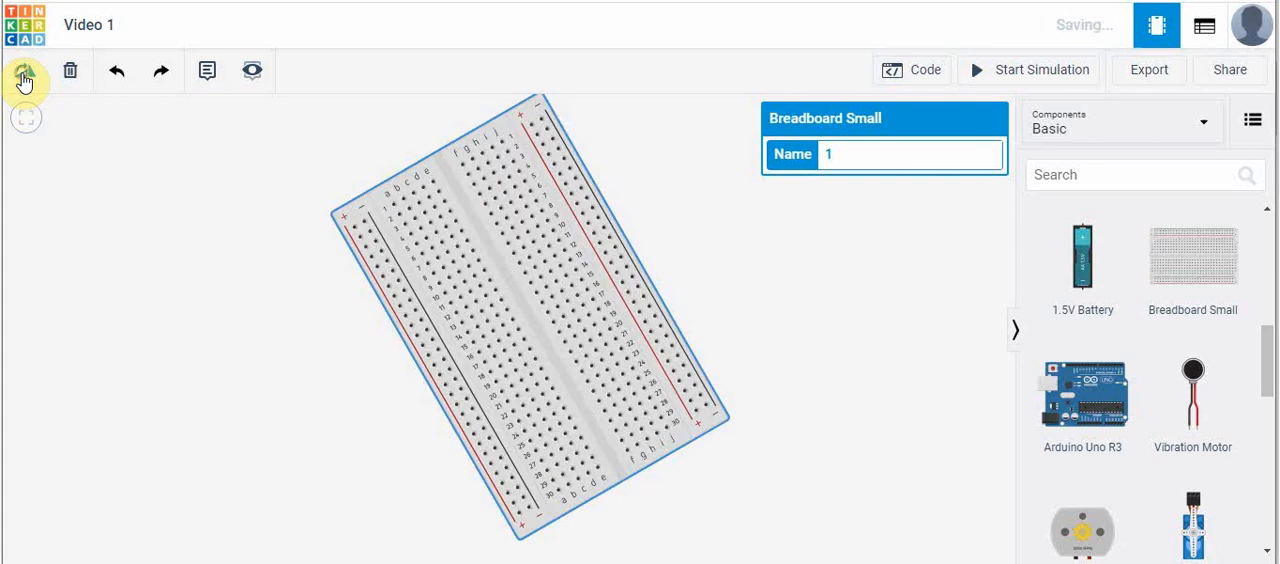
pyautogui.click(25, 71)
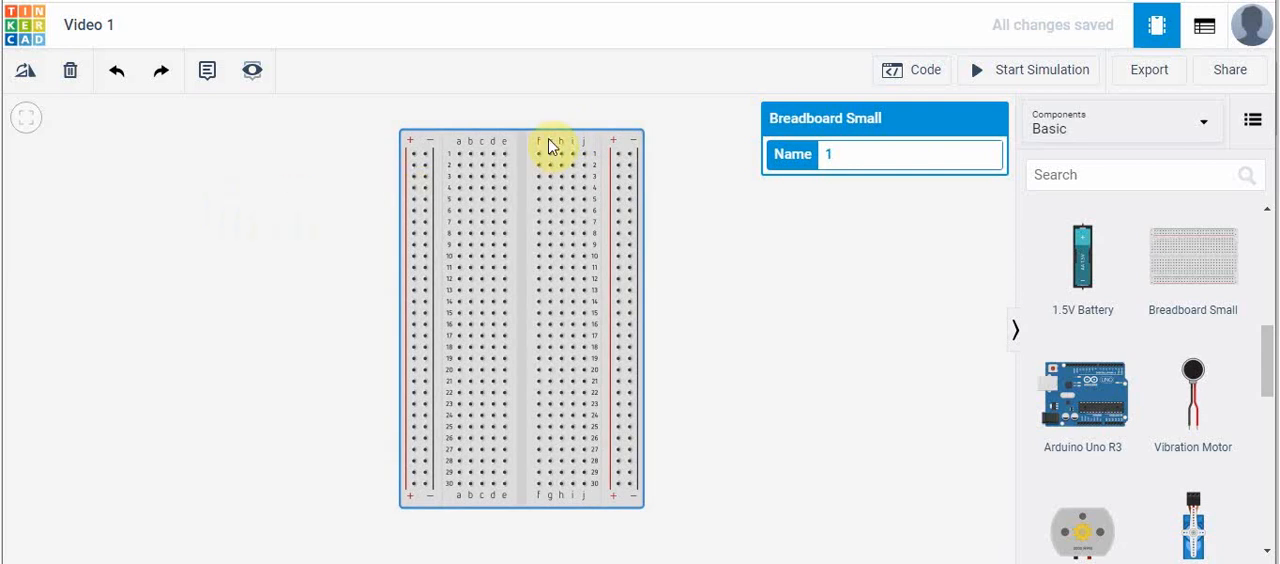
pyautogui.moveTo(578, 138)
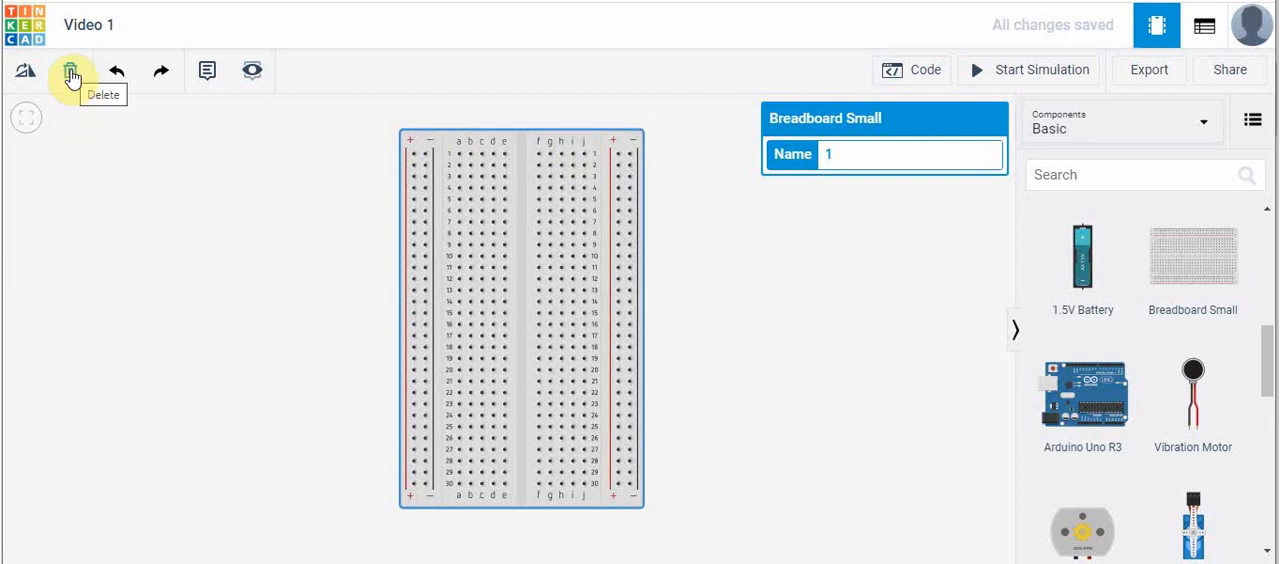
pyautogui.moveTo(754, 296)
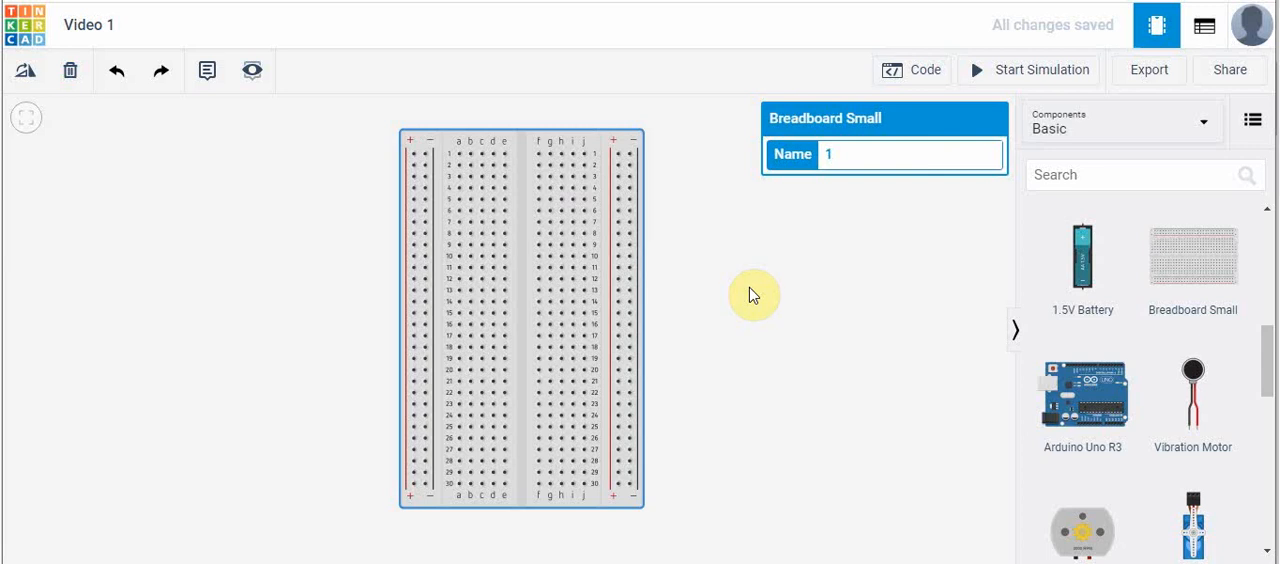
pyautogui.moveTo(770, 328)
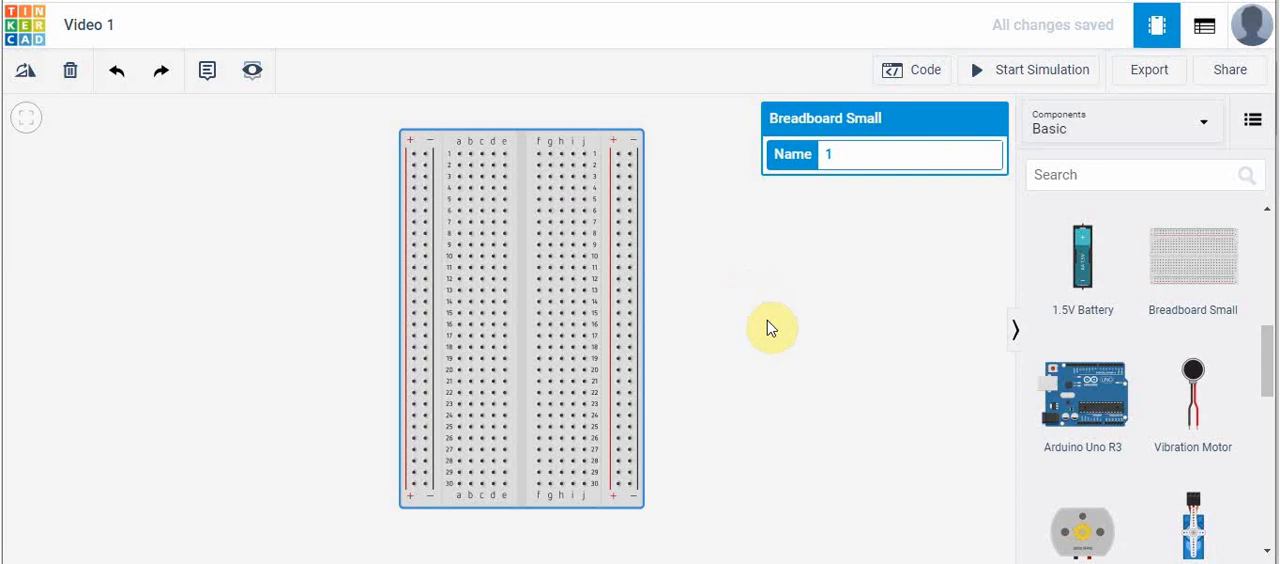
pyautogui.moveTo(520, 420)
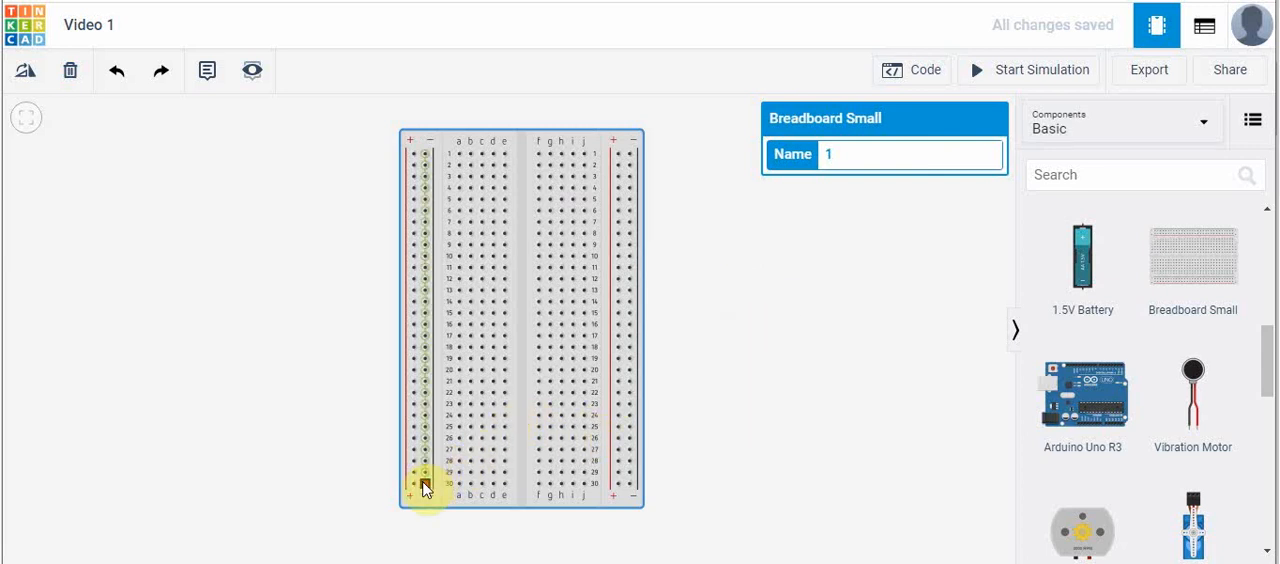
# Step: Wire the left and right positive rails together at the bottom and color it red
pyautogui.click(412, 484)
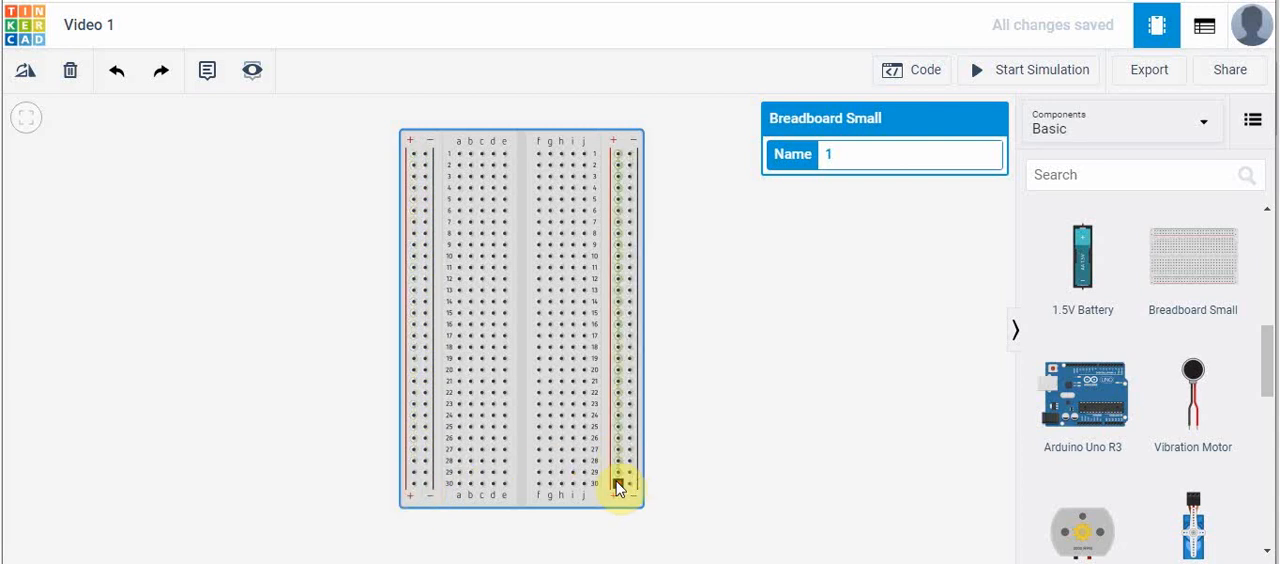
pyautogui.moveTo(532, 493)
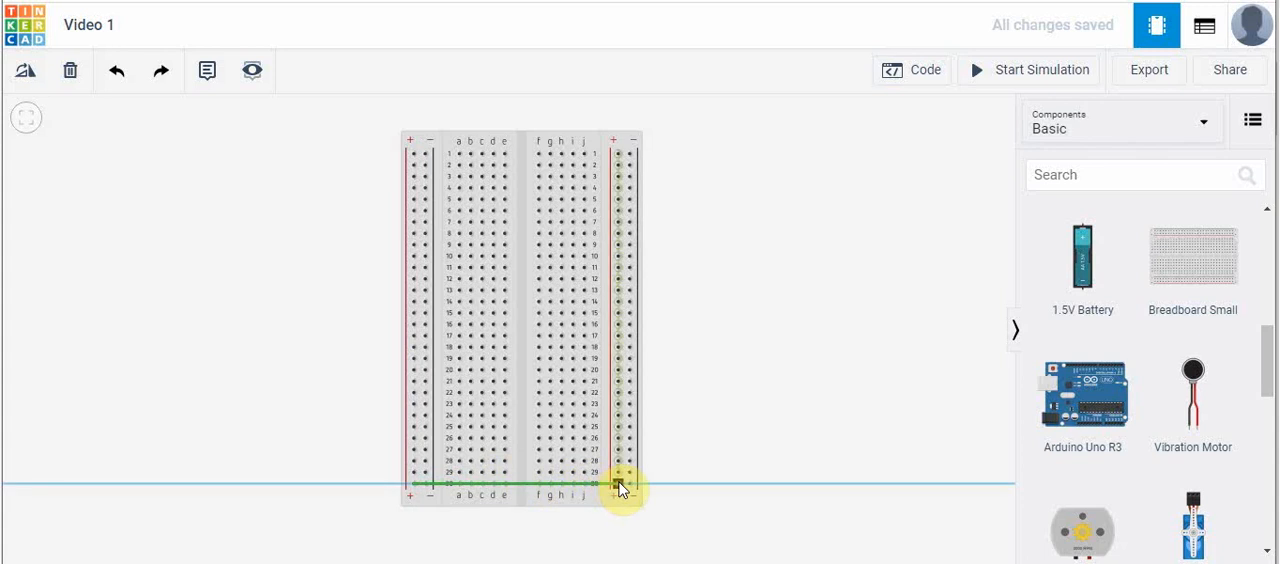
pyautogui.click(617, 485)
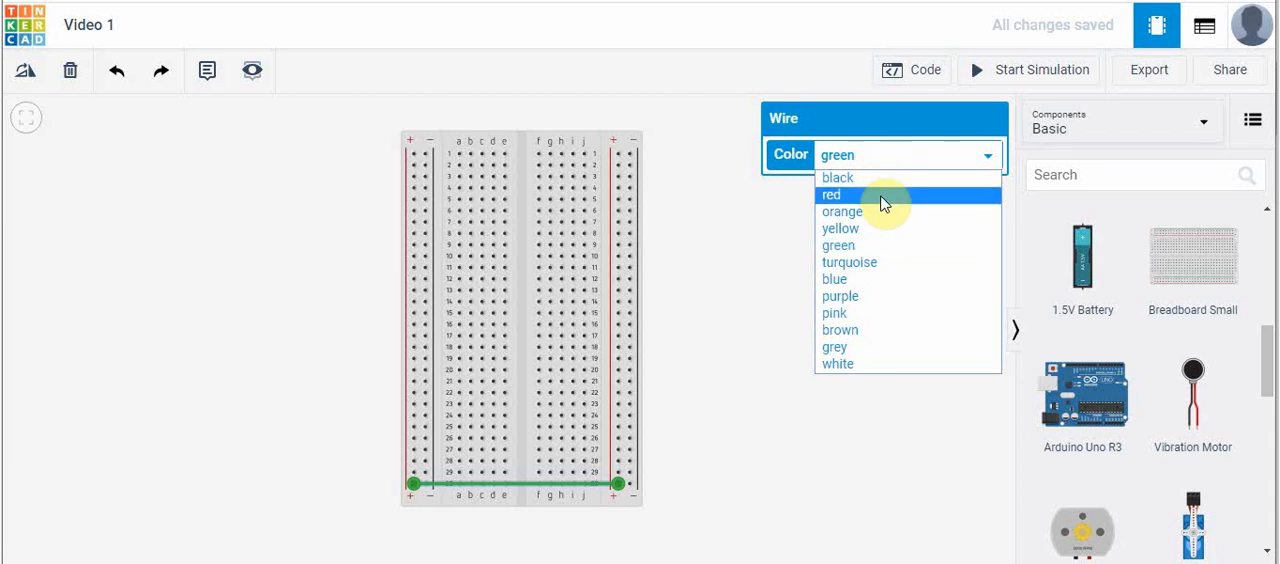
pyautogui.click(831, 194)
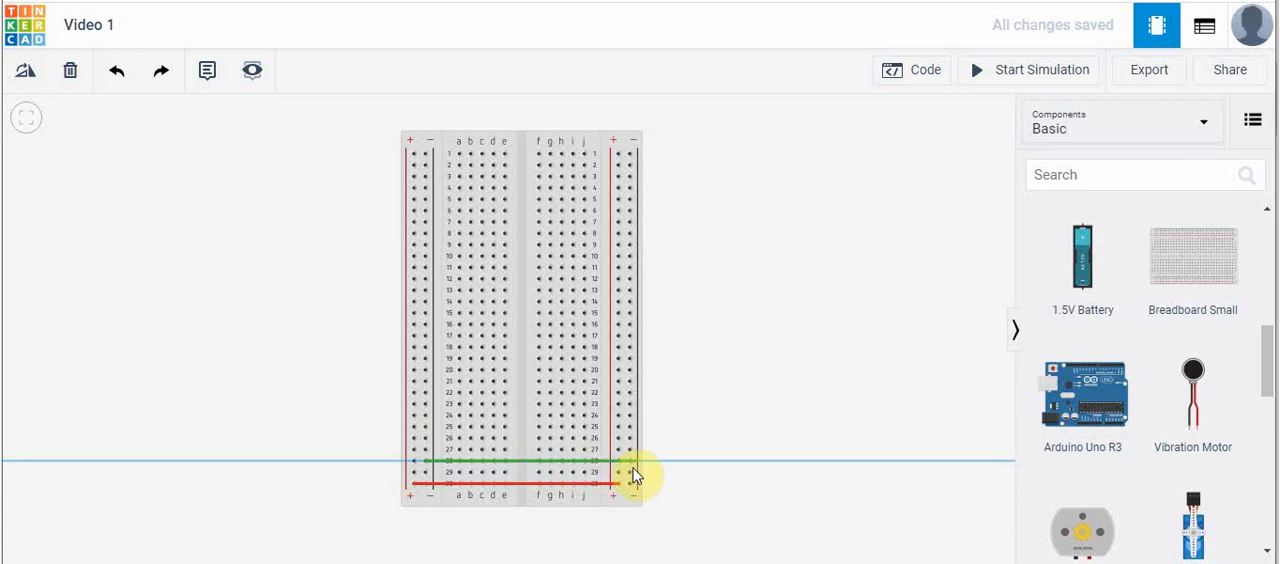
# Step: Finish the wire on the right negative rail and color it black
pyautogui.click(625, 462)
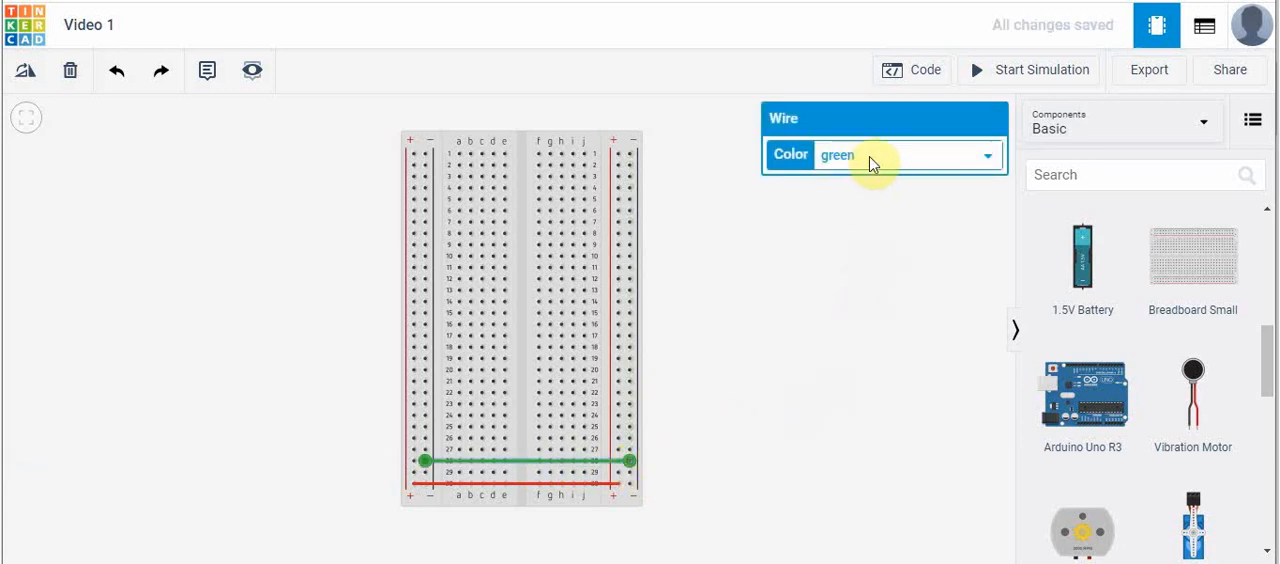
pyautogui.click(908, 154)
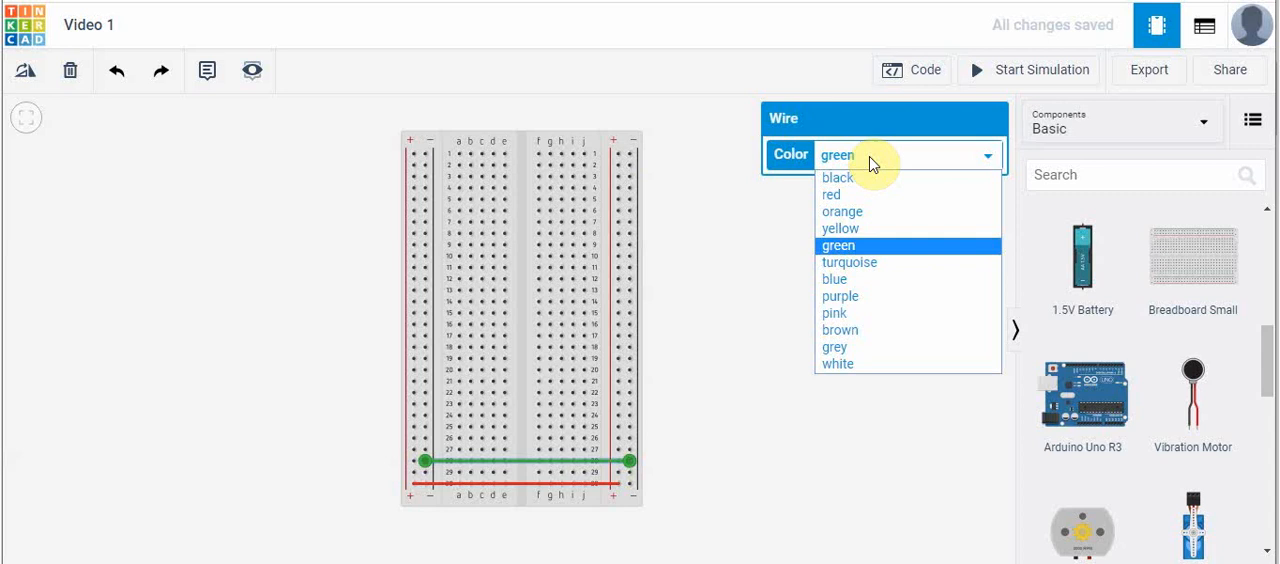
pyautogui.moveTo(865, 177)
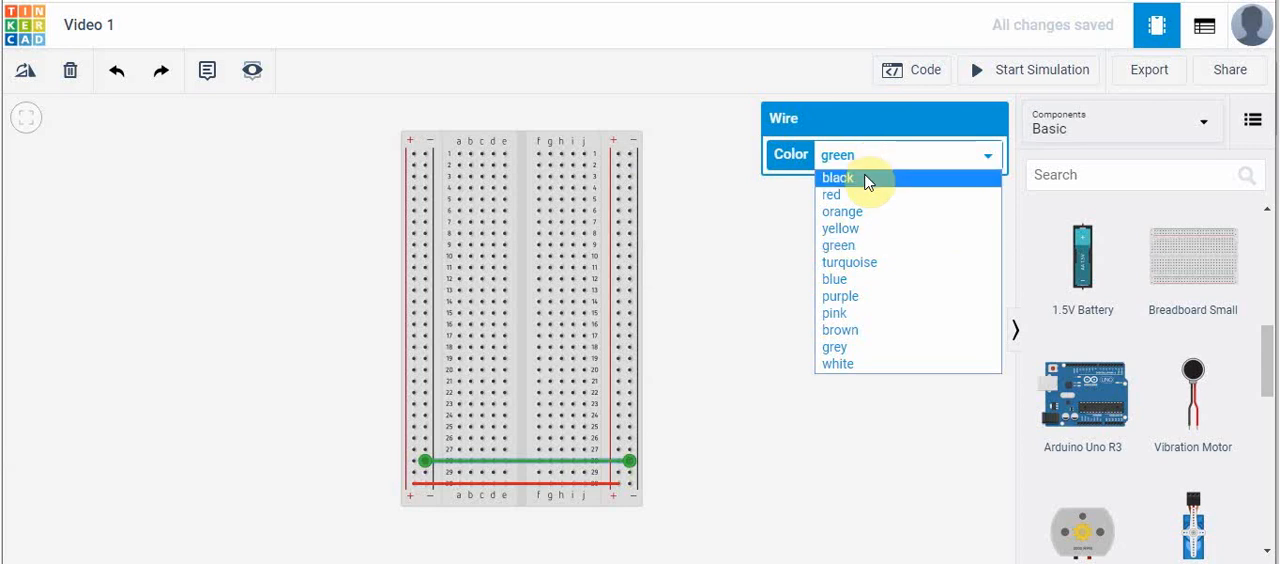
pyautogui.click(837, 177)
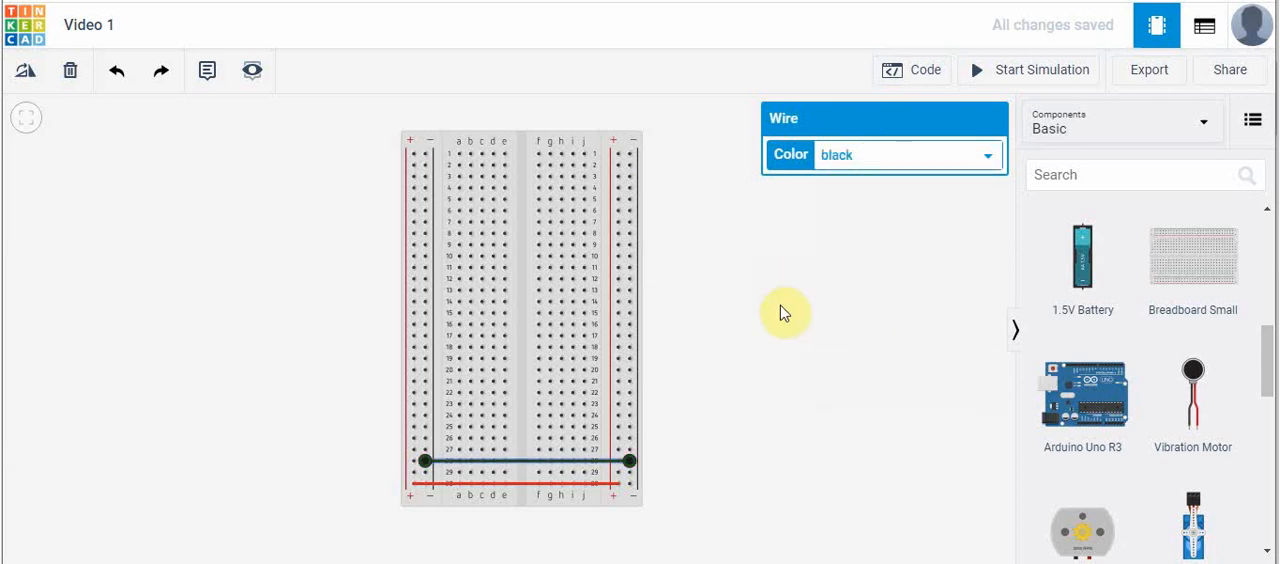
pyautogui.moveTo(790, 318)
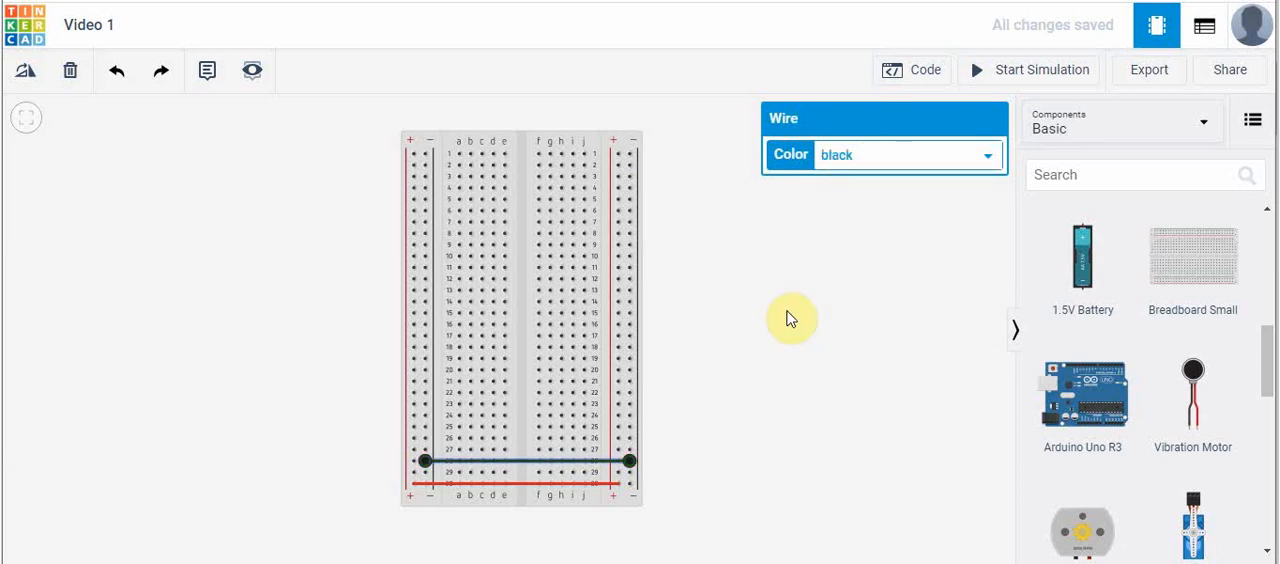